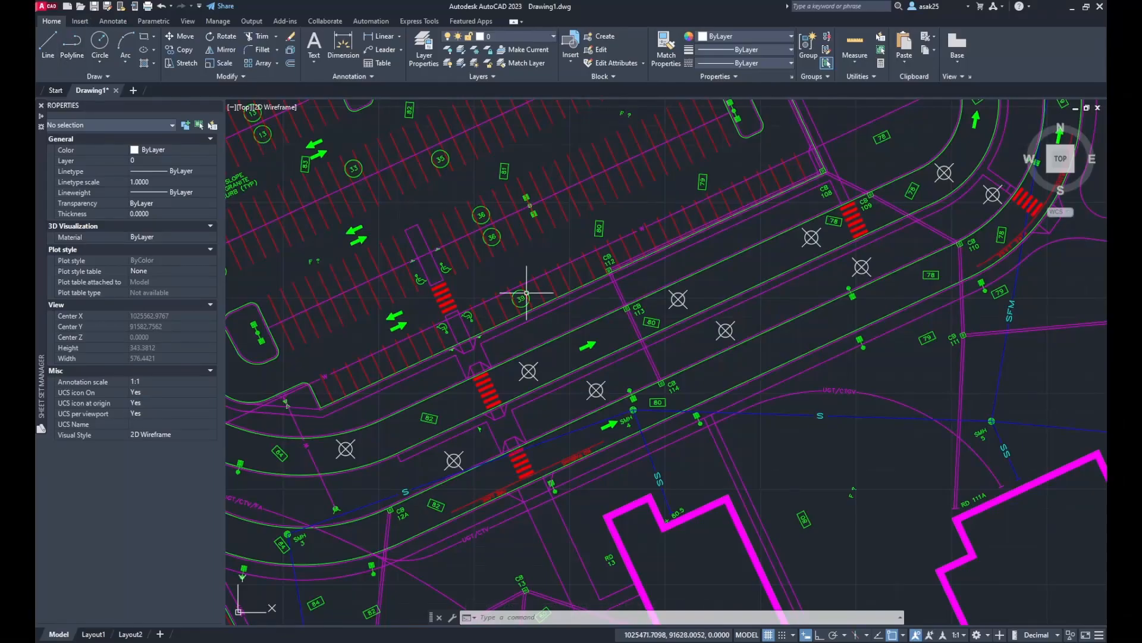
mouse_move(262, 188)
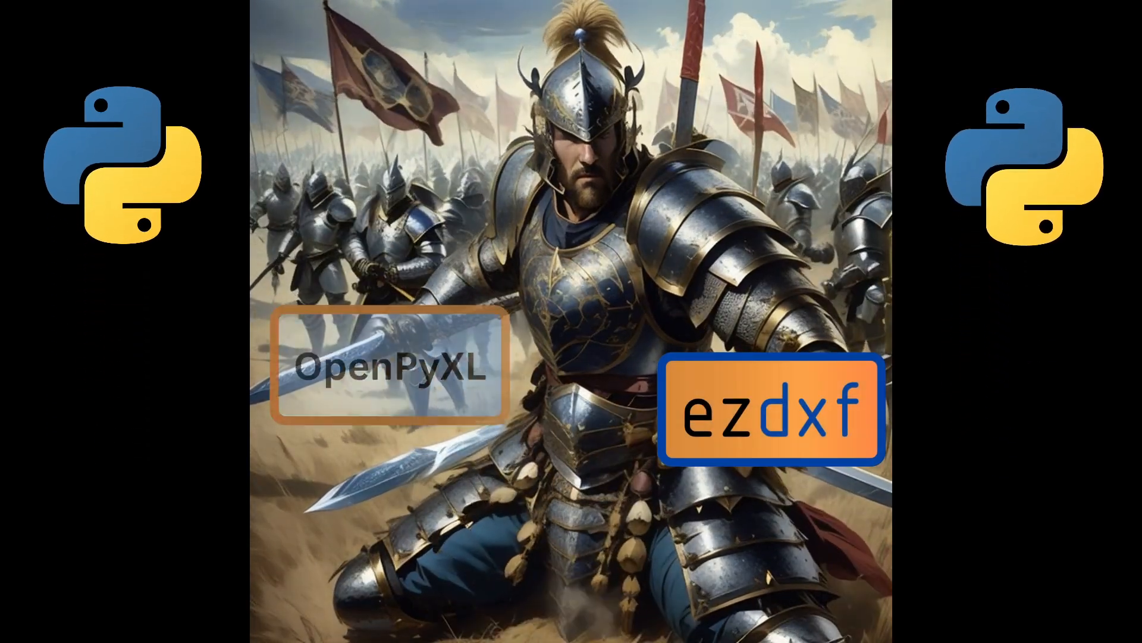
- Zoom into the road area of the site plan to view the Core 4–9 labels
left_click(769, 409)
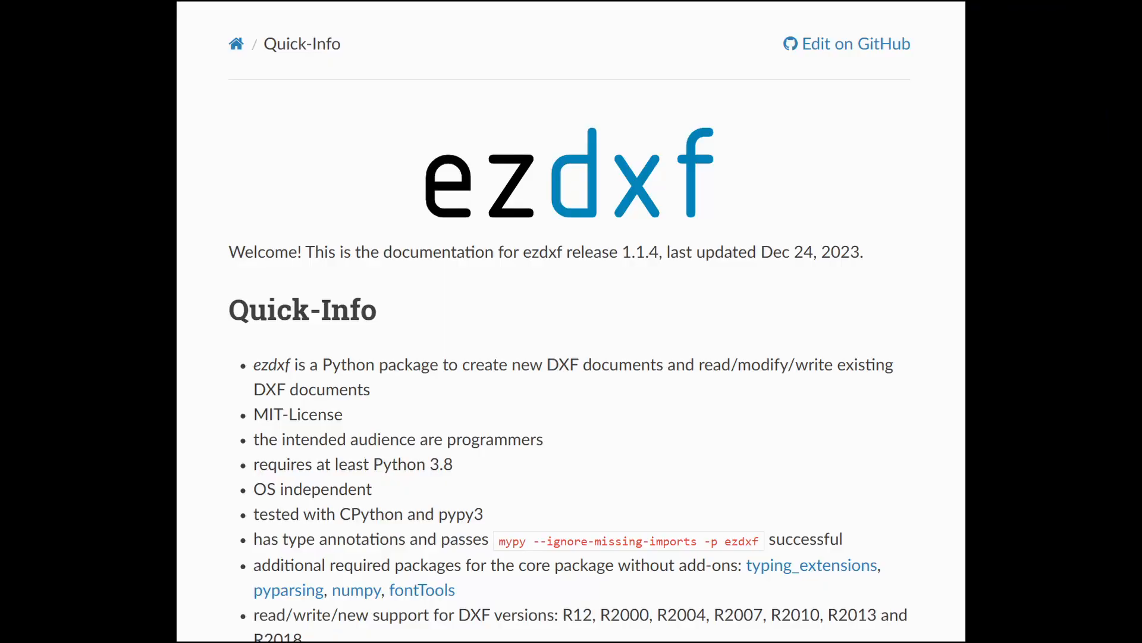
scroll("down", 3)
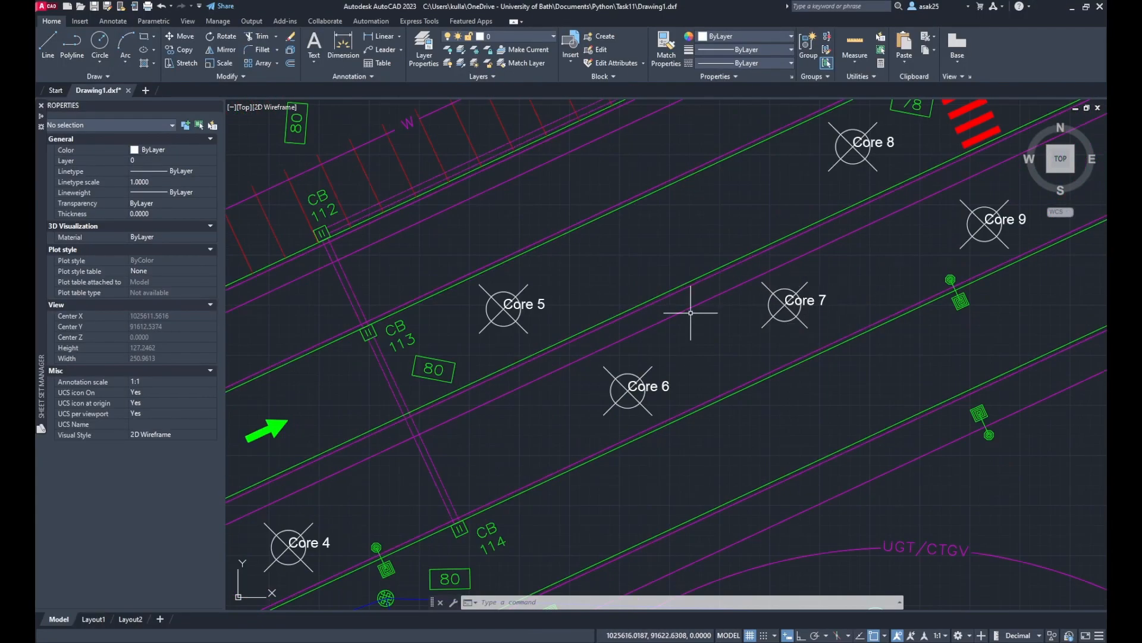
- Scroll through Task11.py showing point extraction and Excel export
scroll("down", 3)
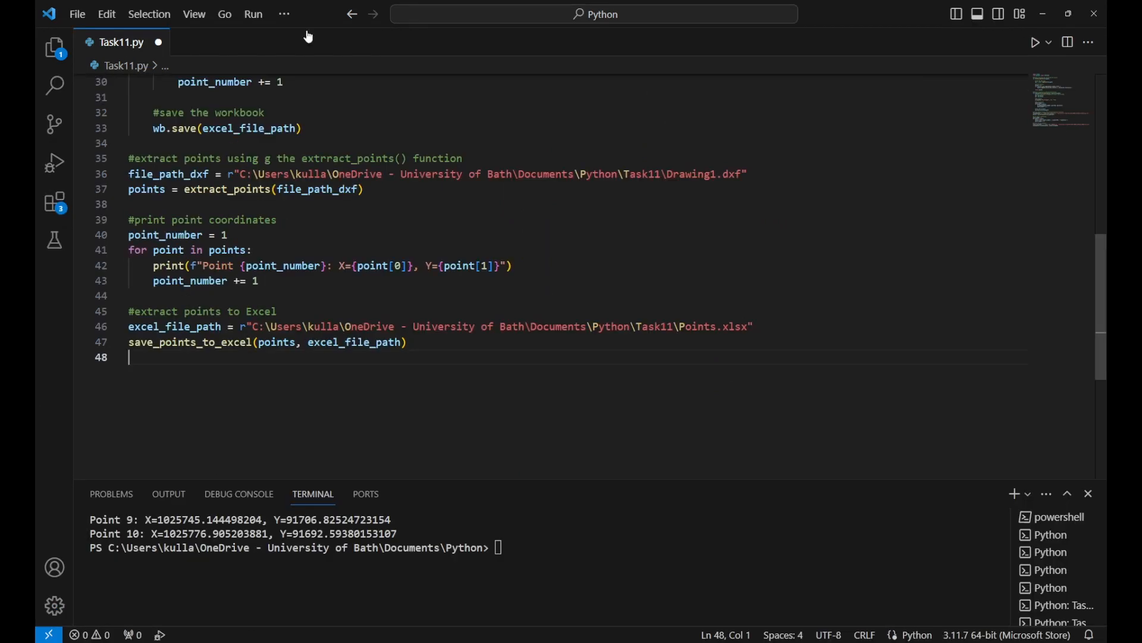
- Review the save_points_to_excel function using an openpyxl Workbook, then return to the drawing
left_click(1034, 42)
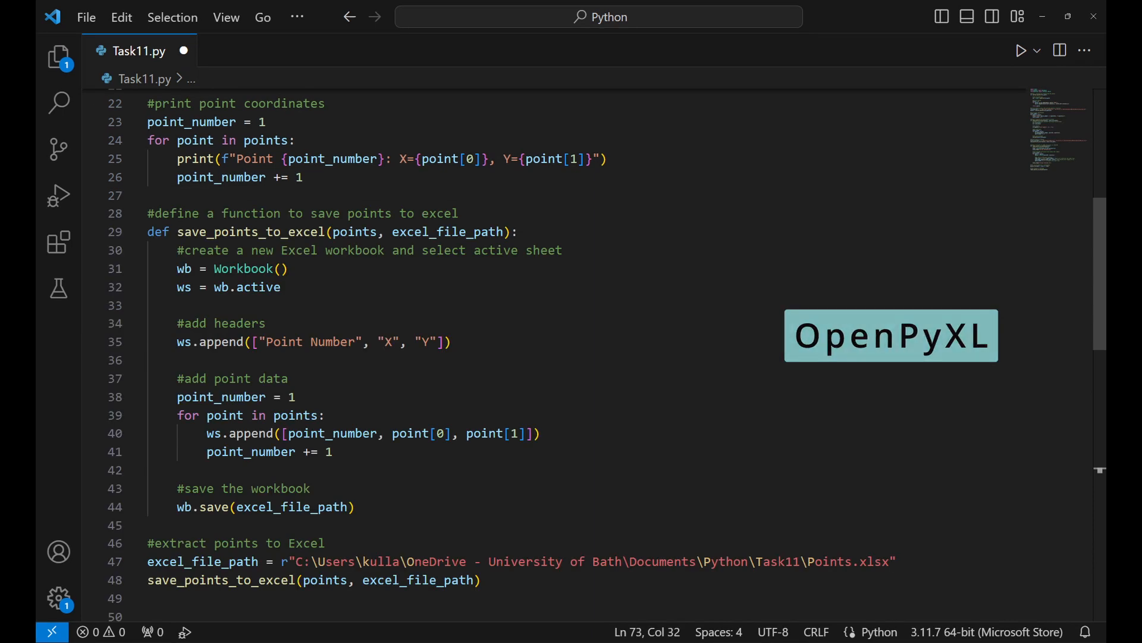
left_click(1020, 50)
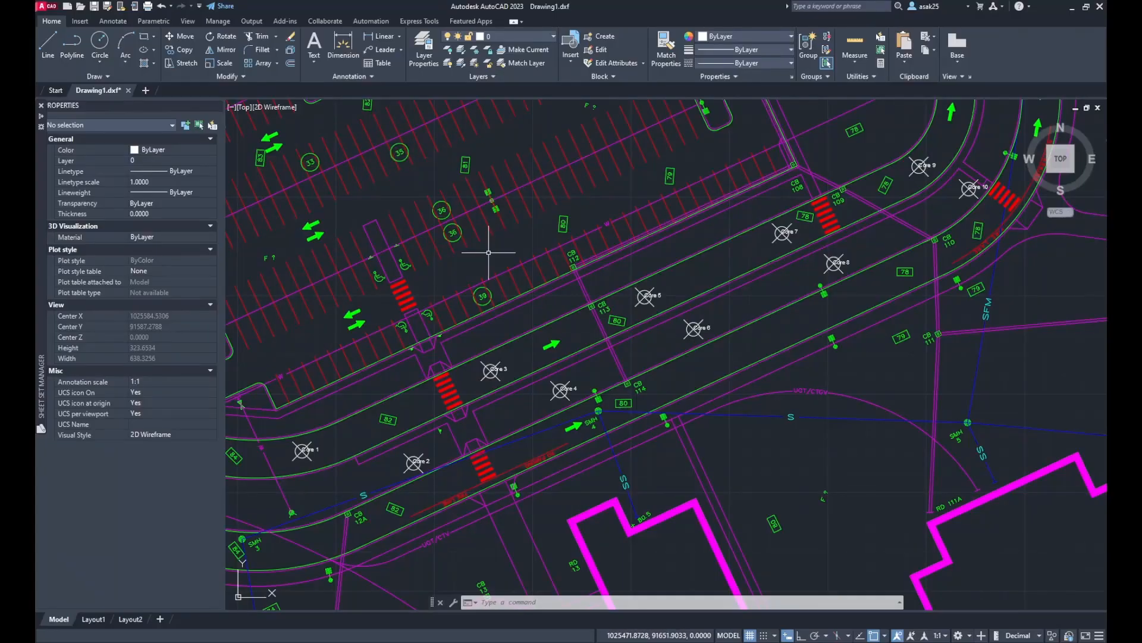
- Add points.sort(key=lambda x: x[0]) and label_points_in_autocad filtering POINT entities
type("POINT")
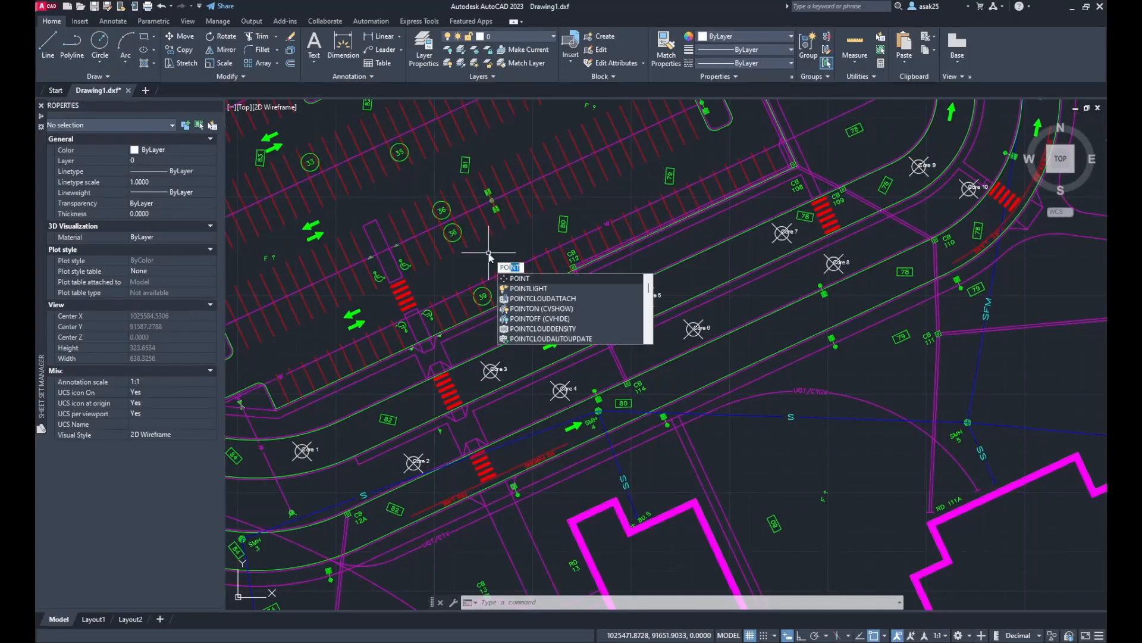
left_click(519, 278)
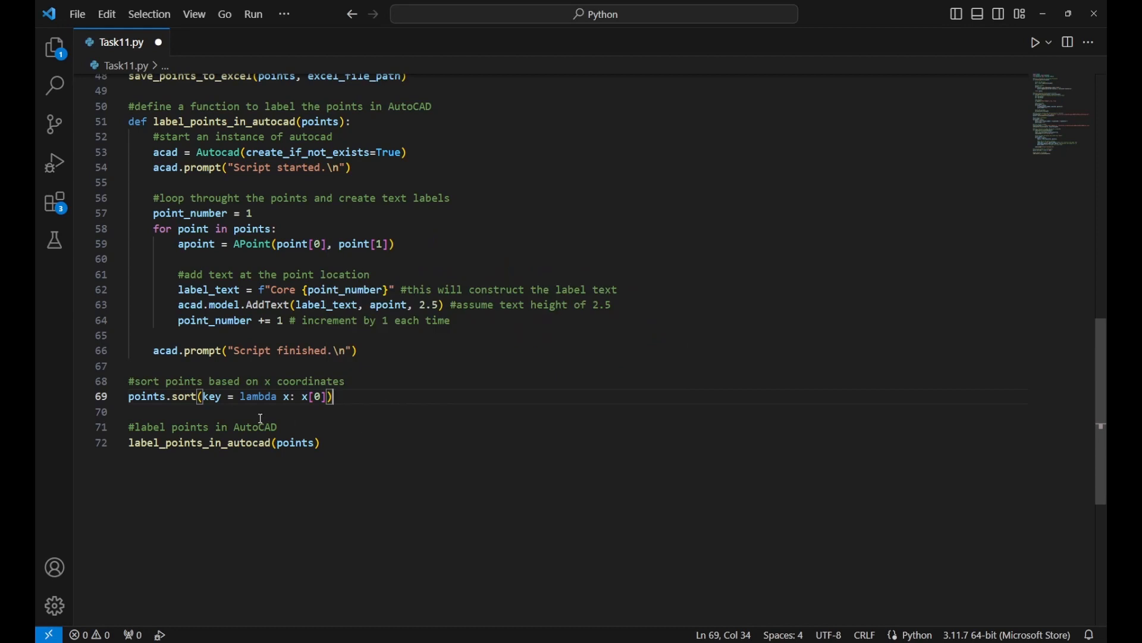
- Run the script without debugging so the AutoCAD points get Core labels in x order
left_click(253, 14)
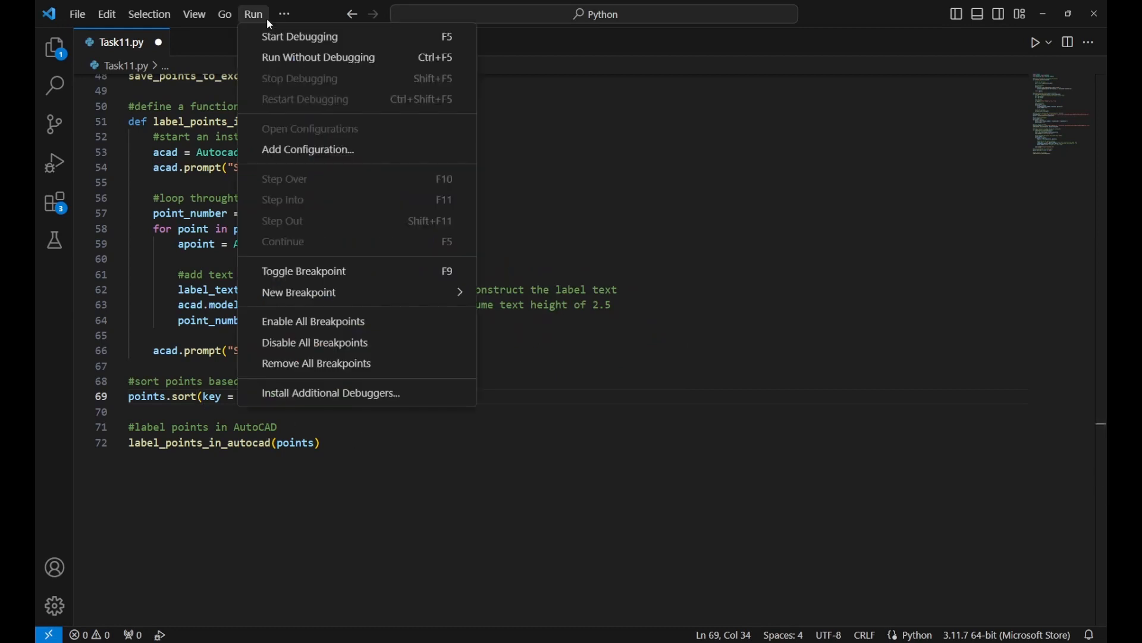
left_click(300, 37)
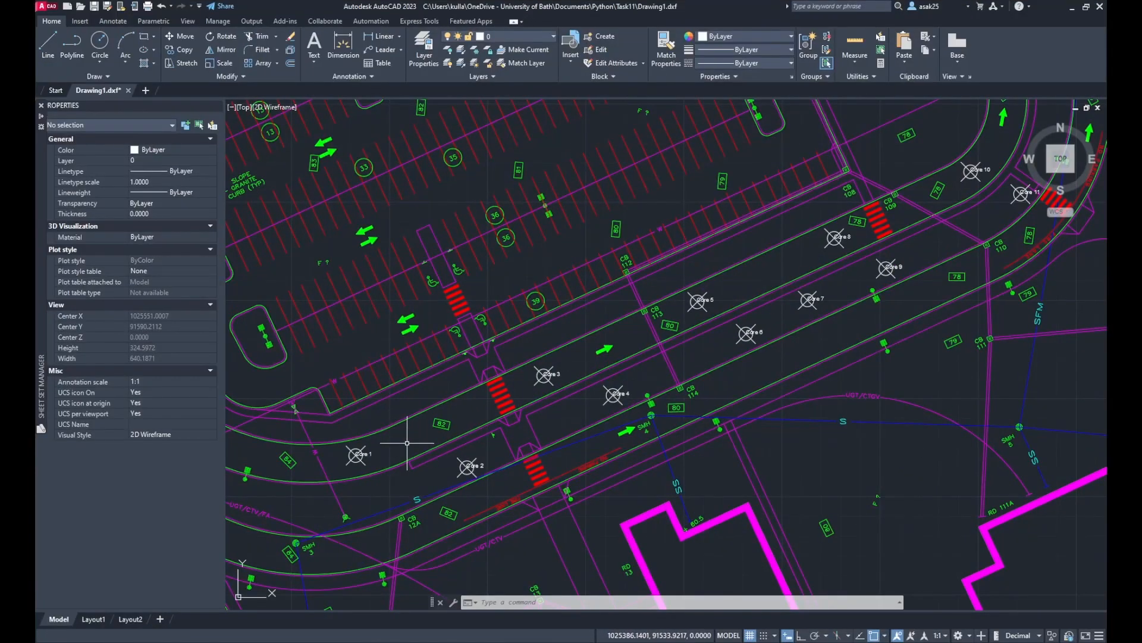
mouse_move(845, 233)
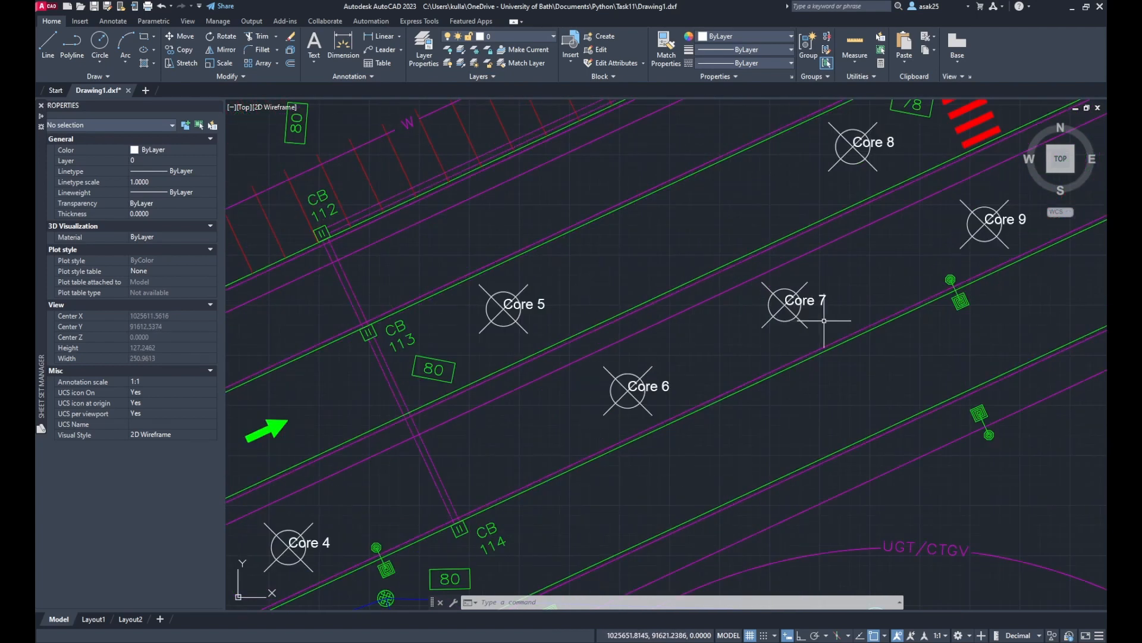
- Zoom to check the Core labels and start the POINT command for a new core point
scroll("down", 3)
type("POINT")
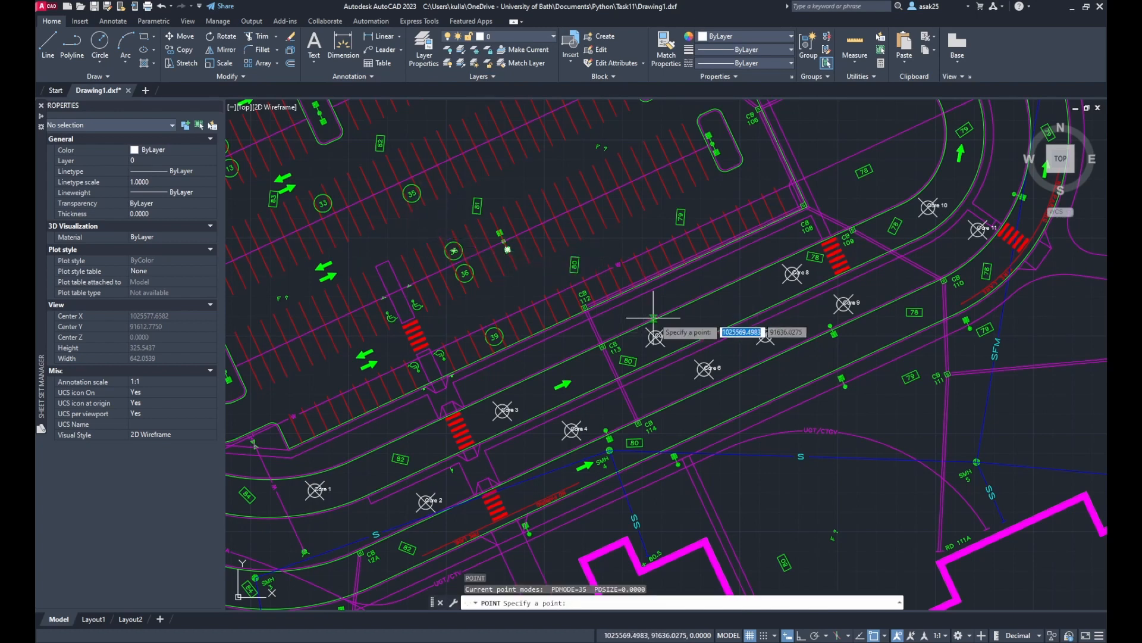
- Place the new core point and rerun the script so labels renumber up to Core 12
left_click(252, 15)
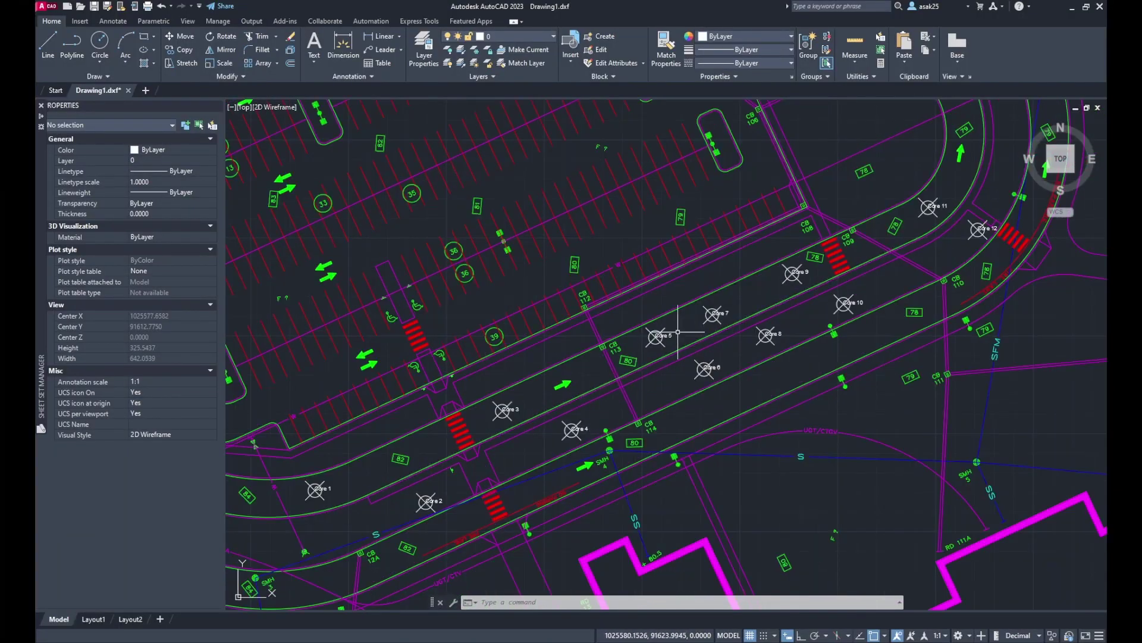
scroll("up", 3)
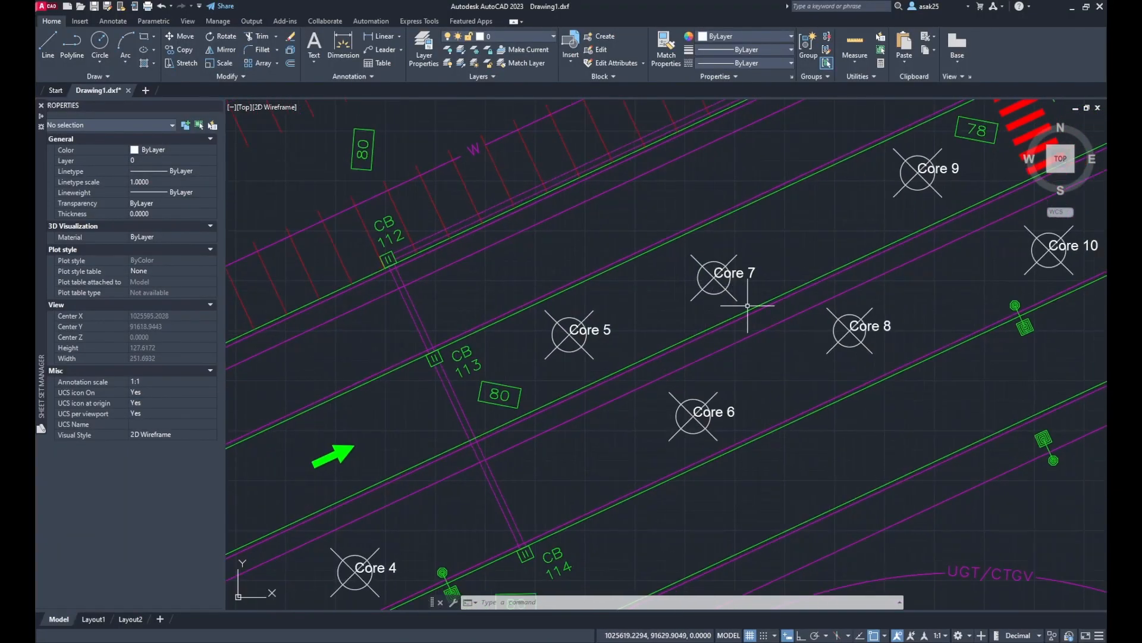